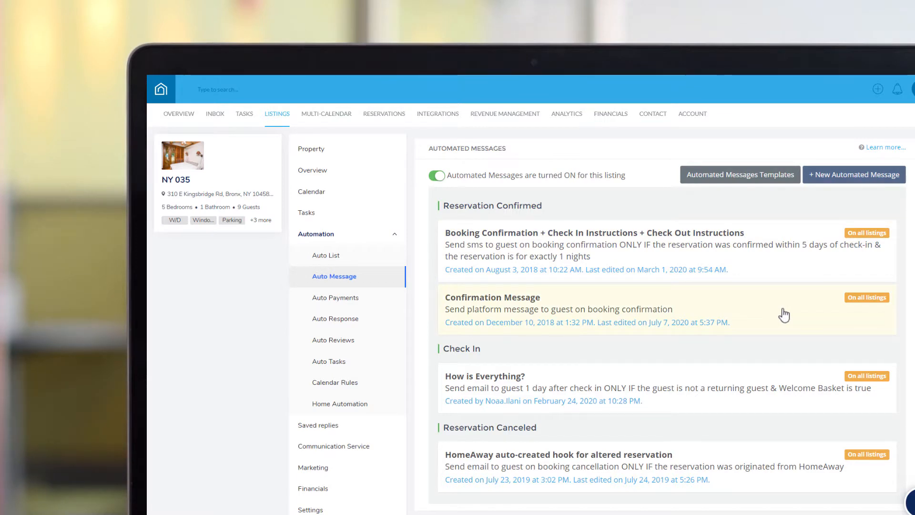
mouse_move(787, 395)
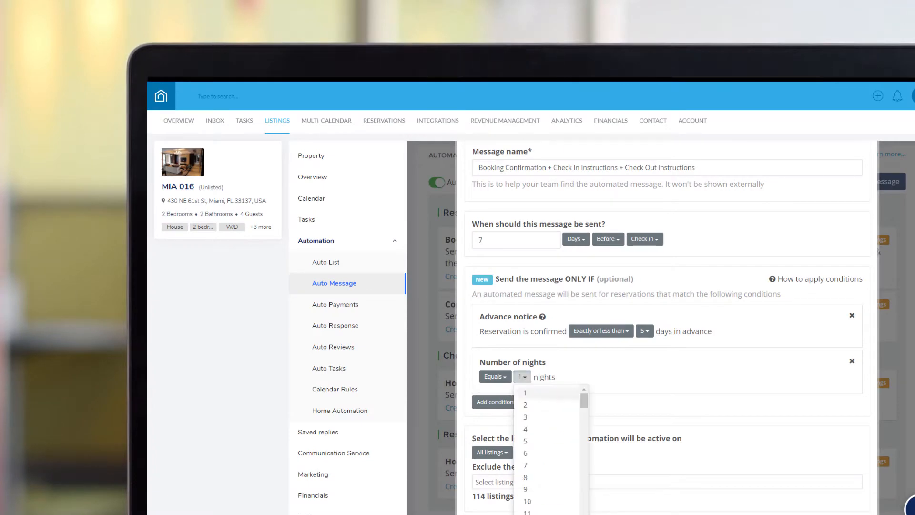
Step: Leave the sample automated message editor for the dashboard Overview of hosting and reservations
left_click(524, 417)
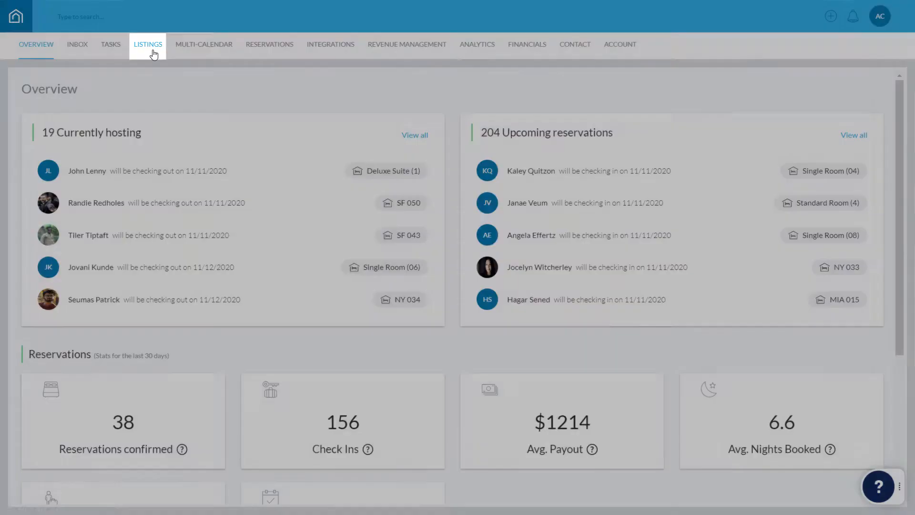
Step: From Listings, go into Central Barcelona and reach its Automation > Auto Message page
left_click(148, 44)
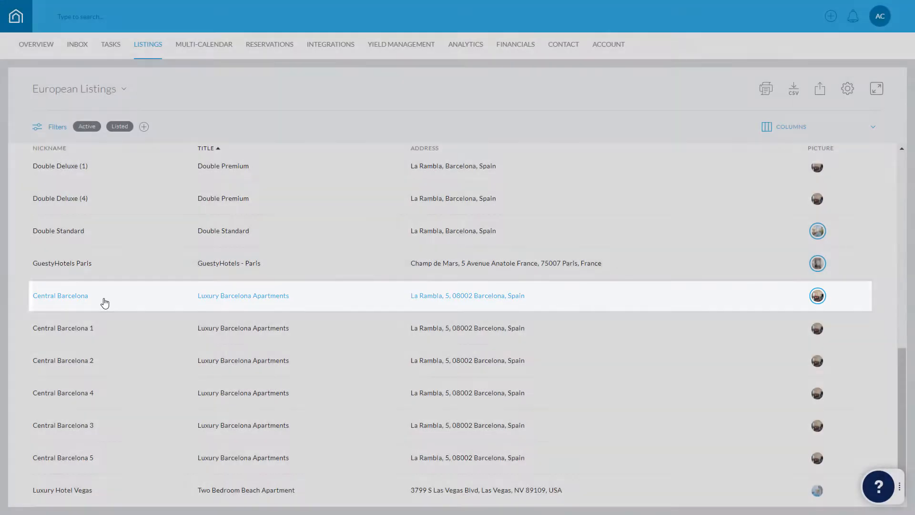
left_click(60, 295)
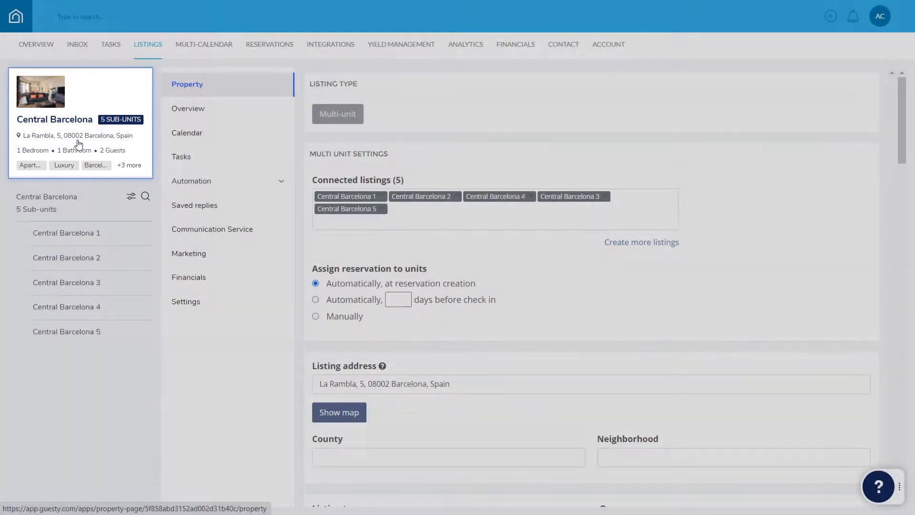
left_click(192, 180)
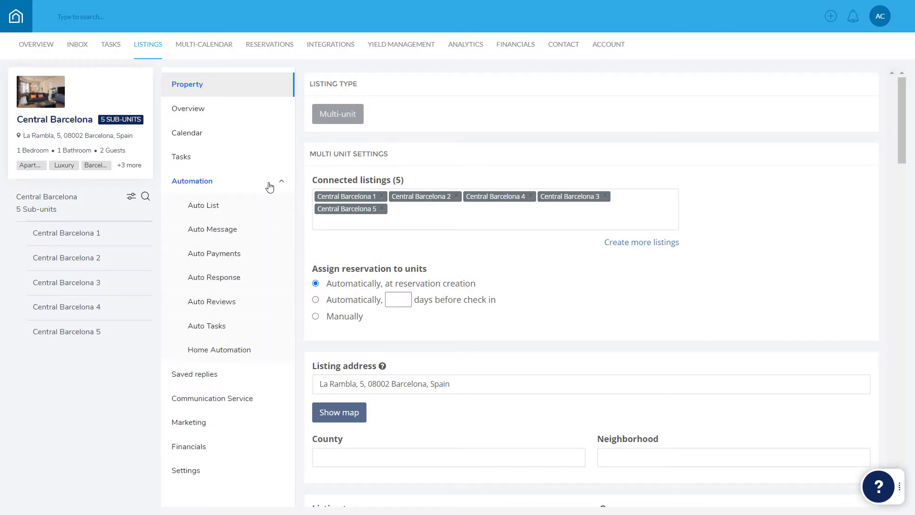
left_click(212, 229)
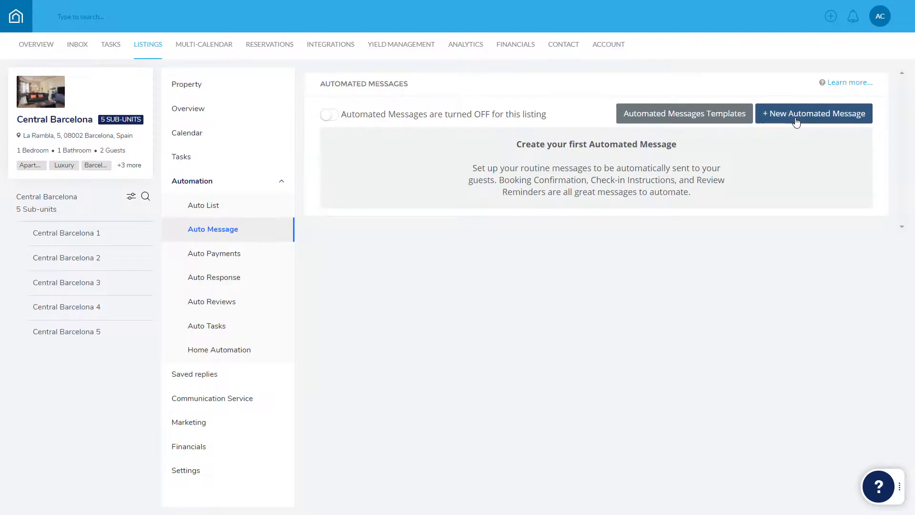
Step: Create an enabled automated message named 'Booking Confirmation' sent at booking confirmation by email
left_click(813, 114)
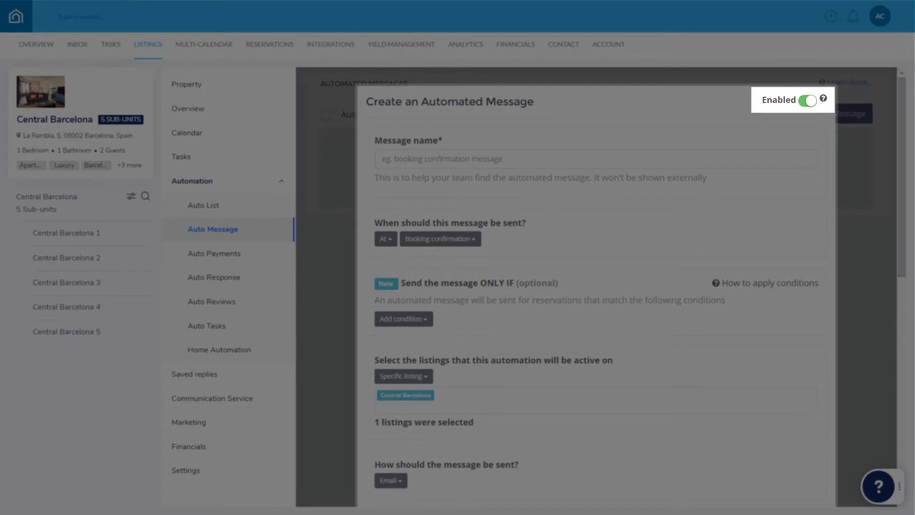
left_click(806, 101)
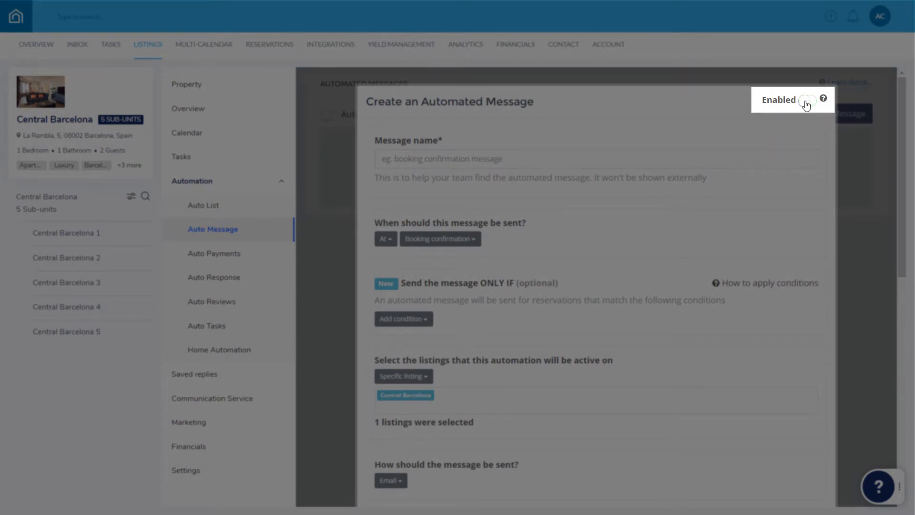
left_click(808, 100)
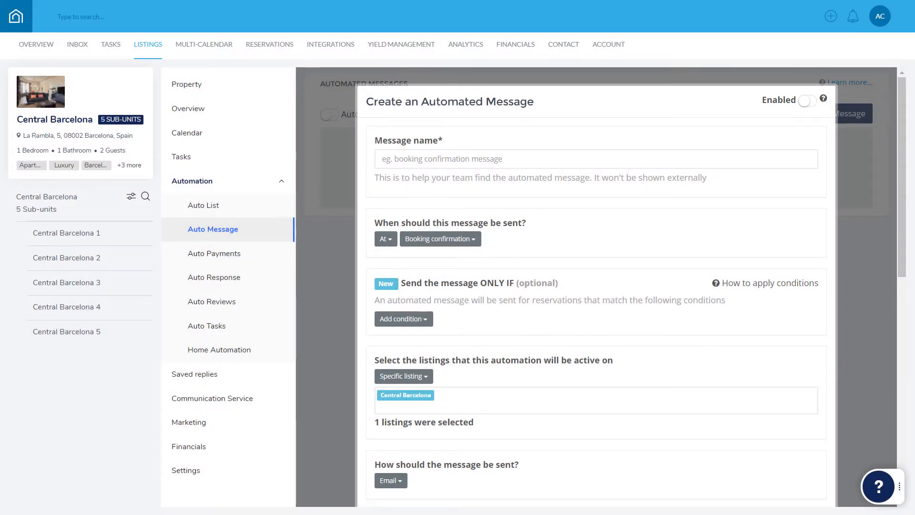
type("Booking Confirmation")
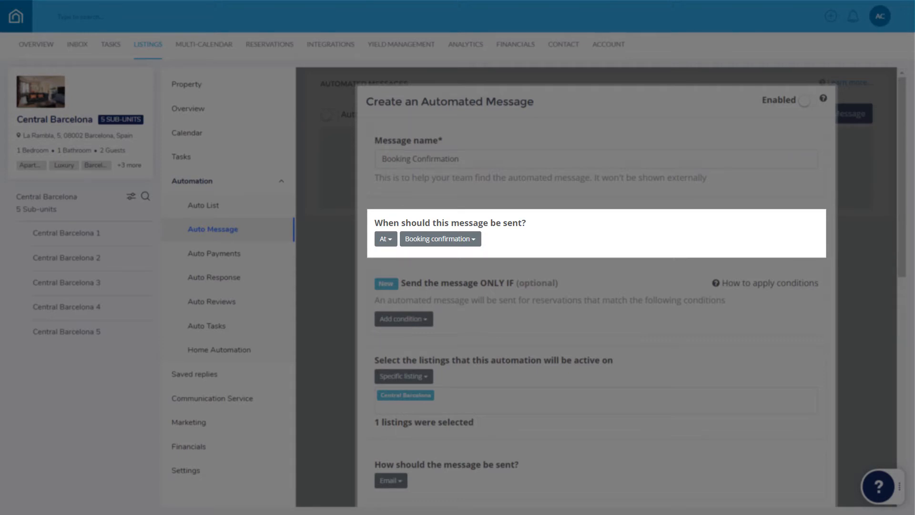
left_click(384, 239)
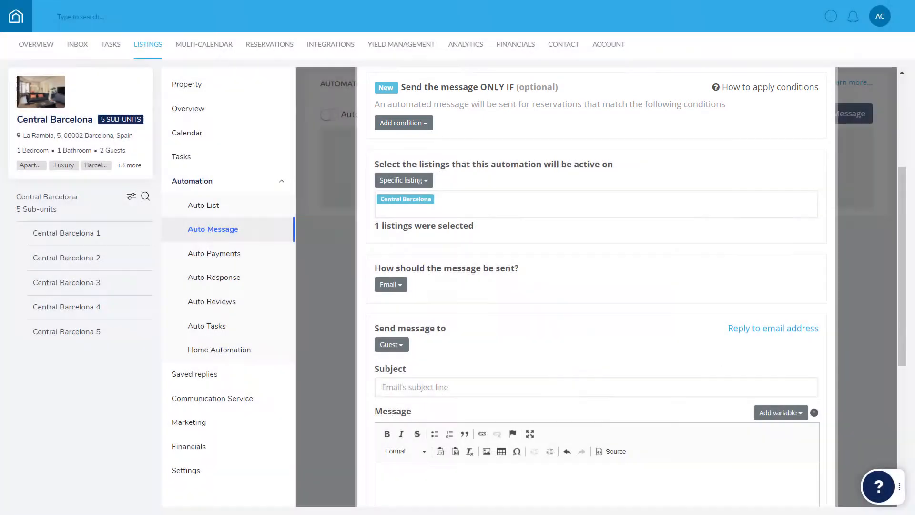
Step: Add a 'Reservation was fully paid' = No condition and include Best Hotels - Seville
left_click(402, 123)
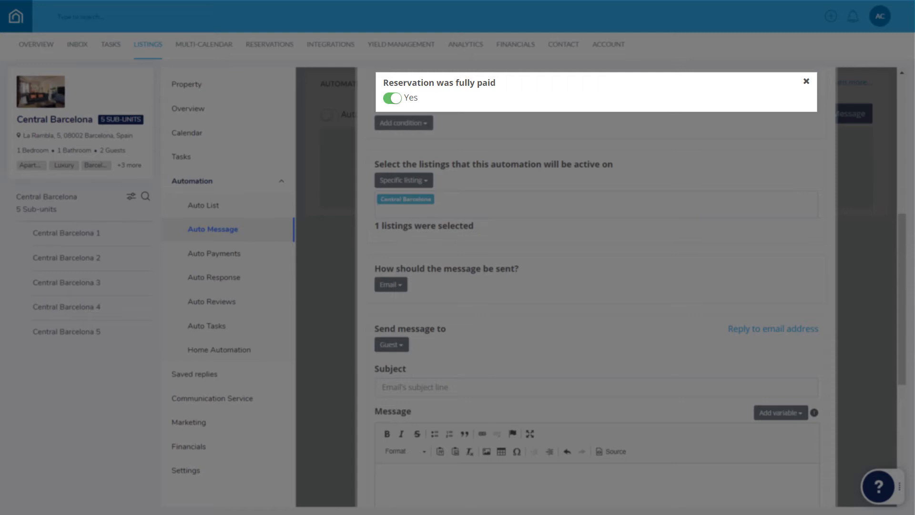
left_click(392, 98)
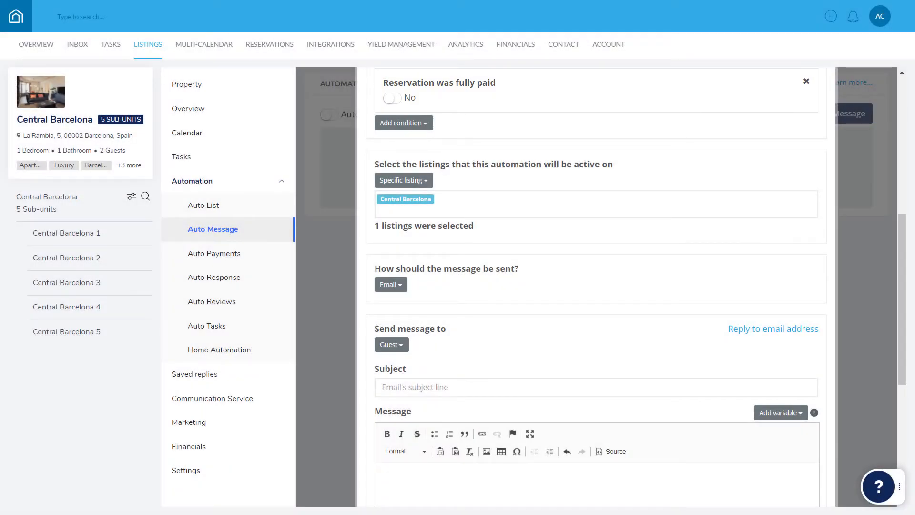
left_click(589, 204)
type("seville")
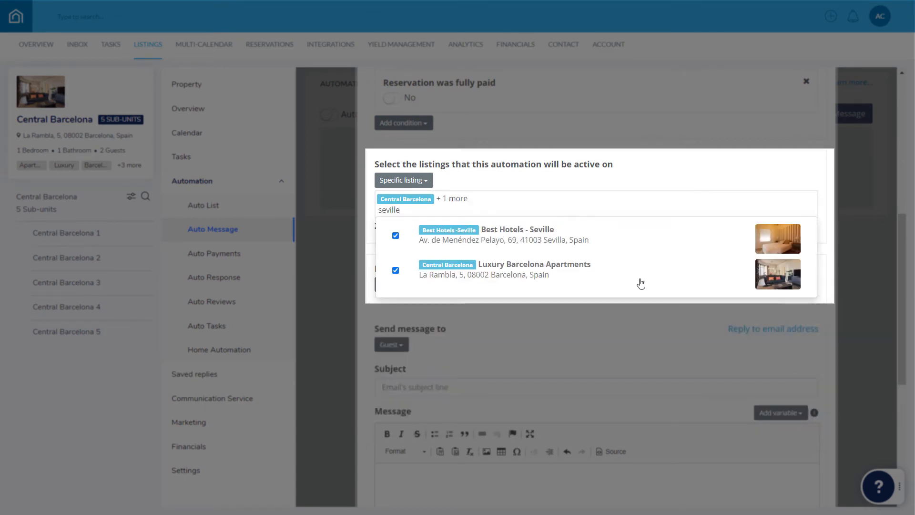
Step: Target listings by filter with tag ExtendedStay, excluding Best Hotels - Paris
left_click(403, 179)
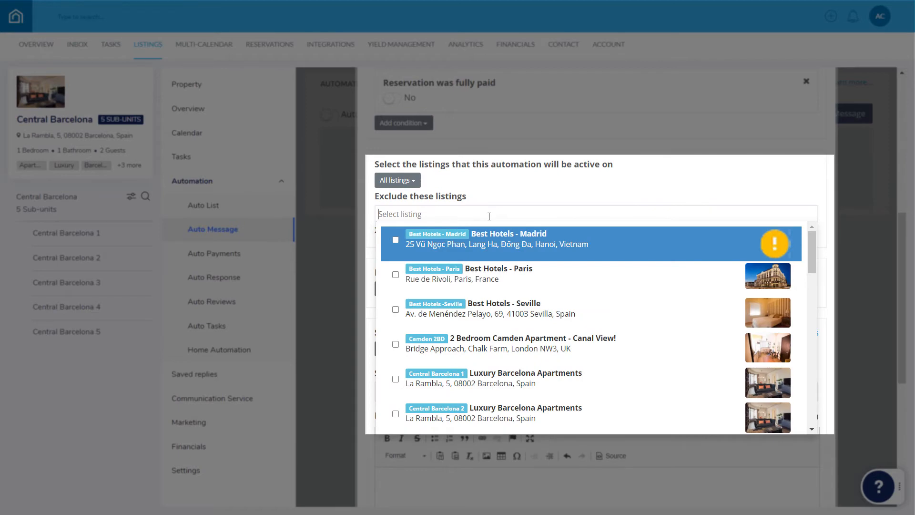
left_click(397, 180)
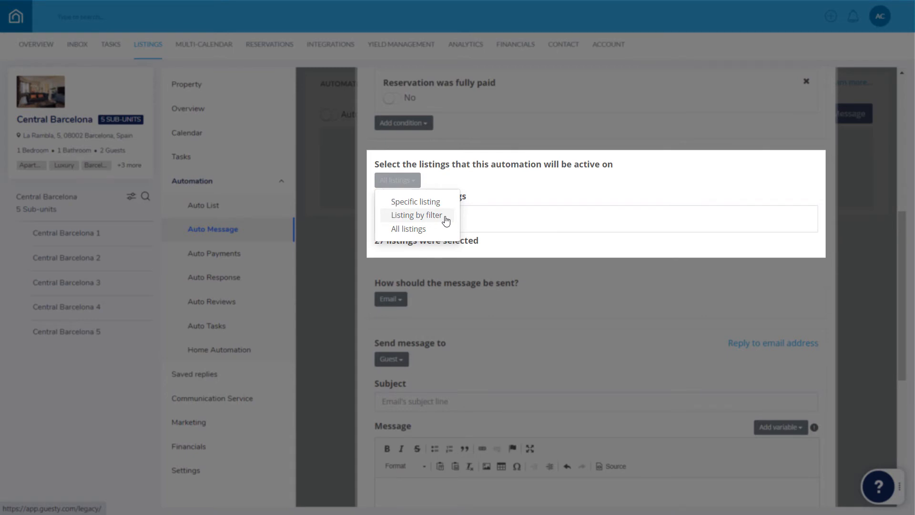
left_click(415, 214)
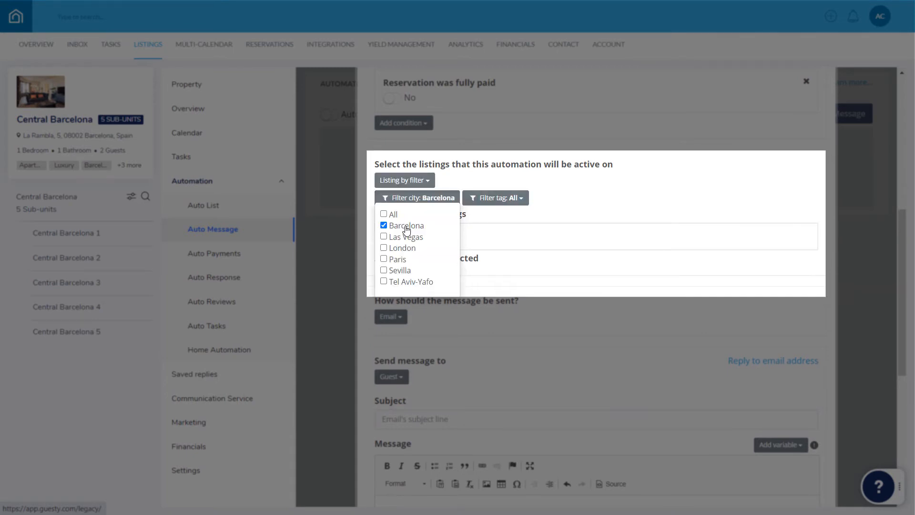
left_click(494, 197)
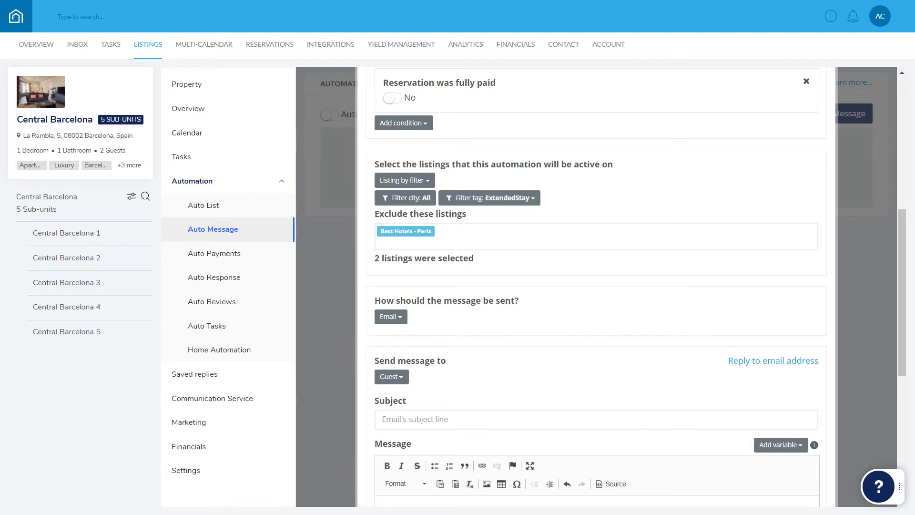
scroll("down", 3)
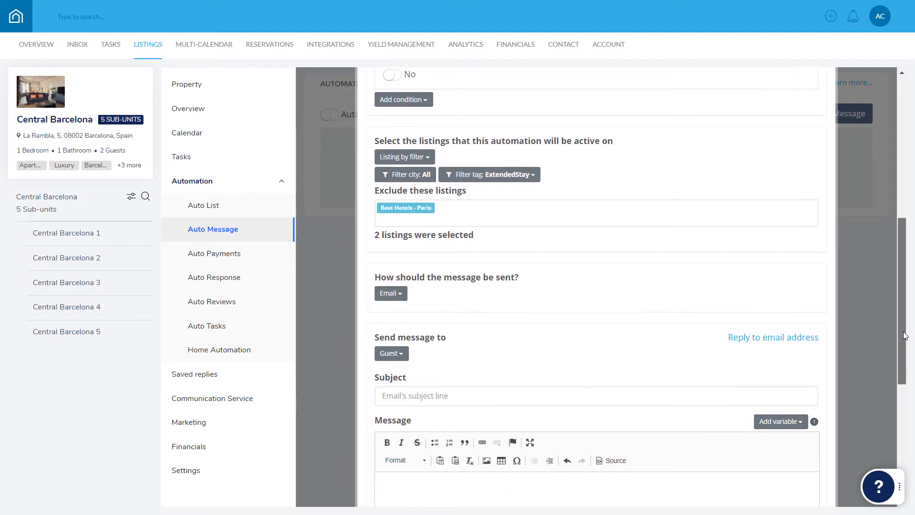
left_click(390, 114)
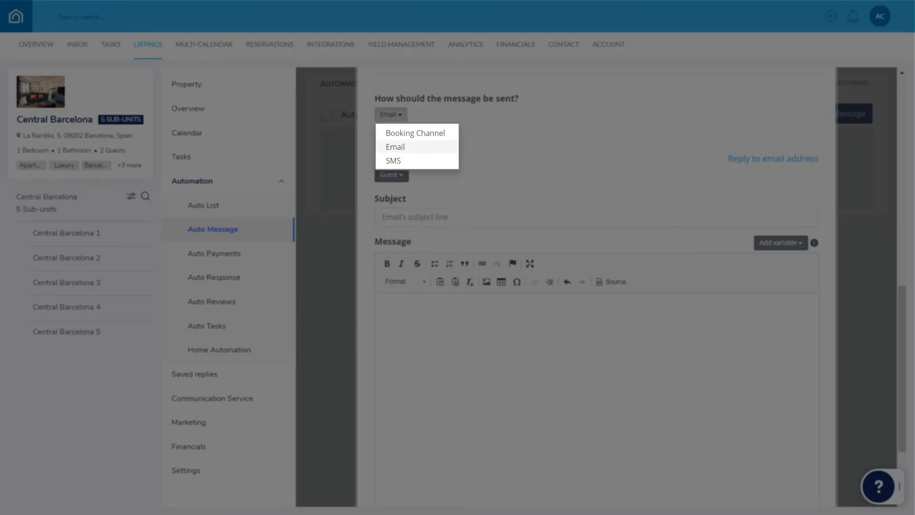
Step: Write the email: subject 'Thank you for your reservation!', welcome body with guest_first and listing_address variables
left_click(390, 175)
type("Thank you for your reservation!")
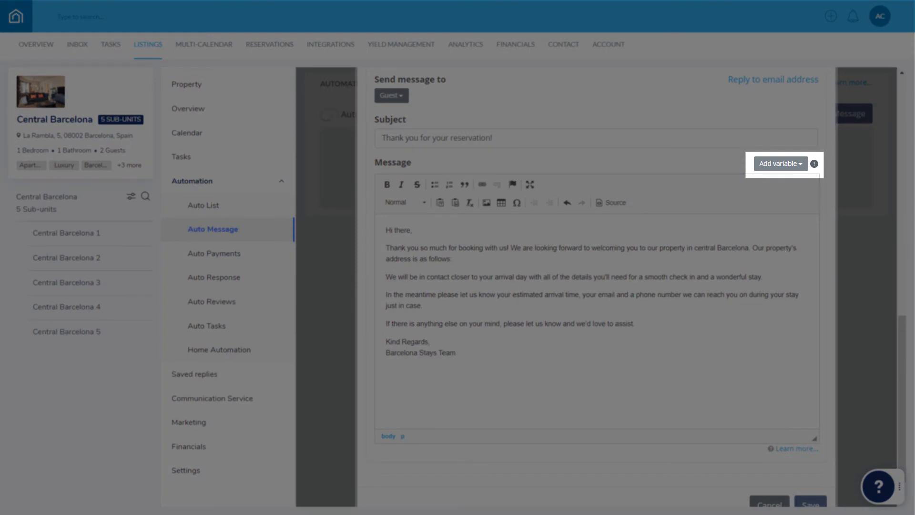
left_click(781, 163)
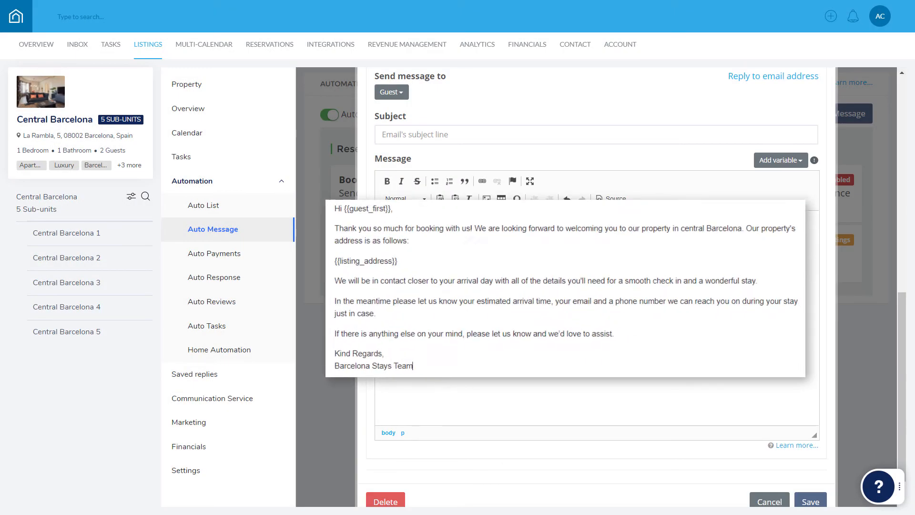
left_click(530, 181)
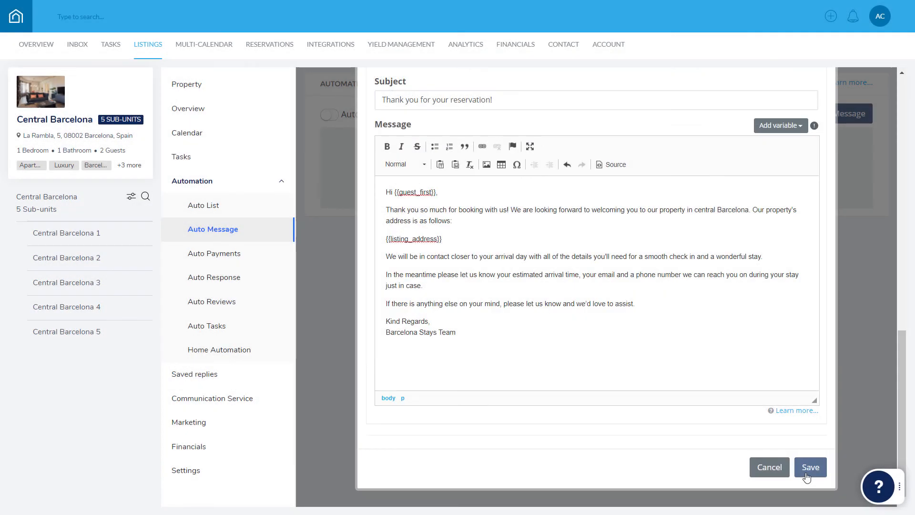
Step: Save Booking Confirmation and toggle Central Barcelona's automated messages ON
left_click(810, 467)
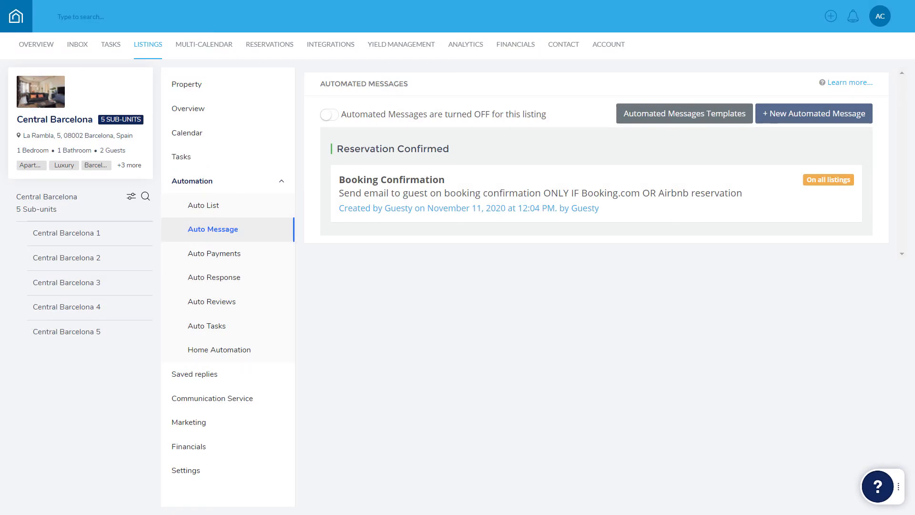
mouse_move(624, 216)
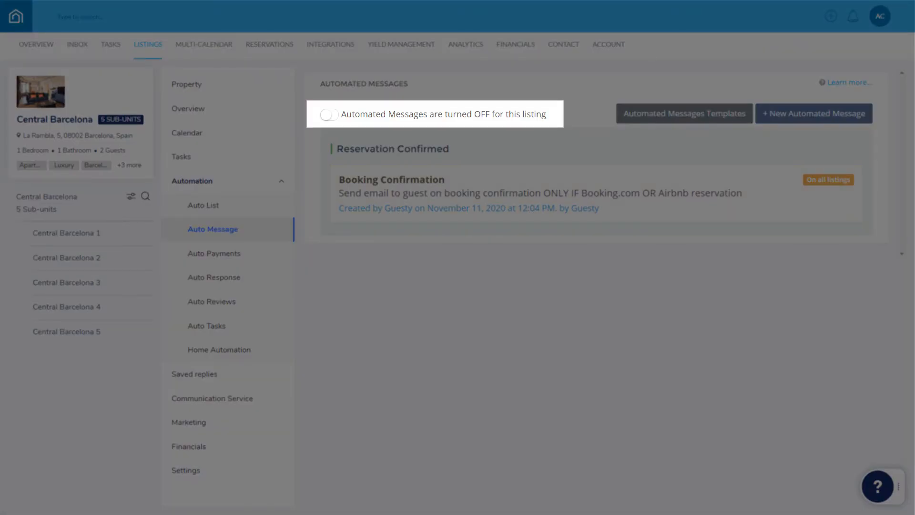
left_click(328, 115)
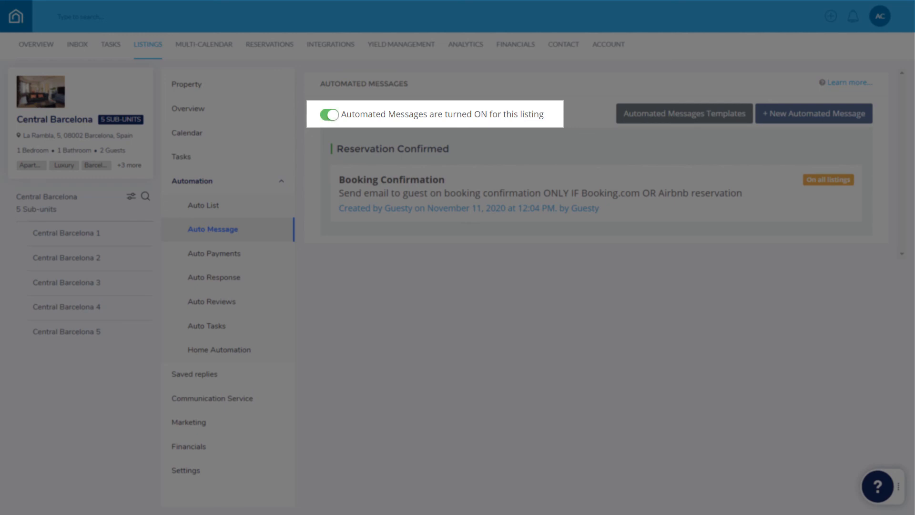